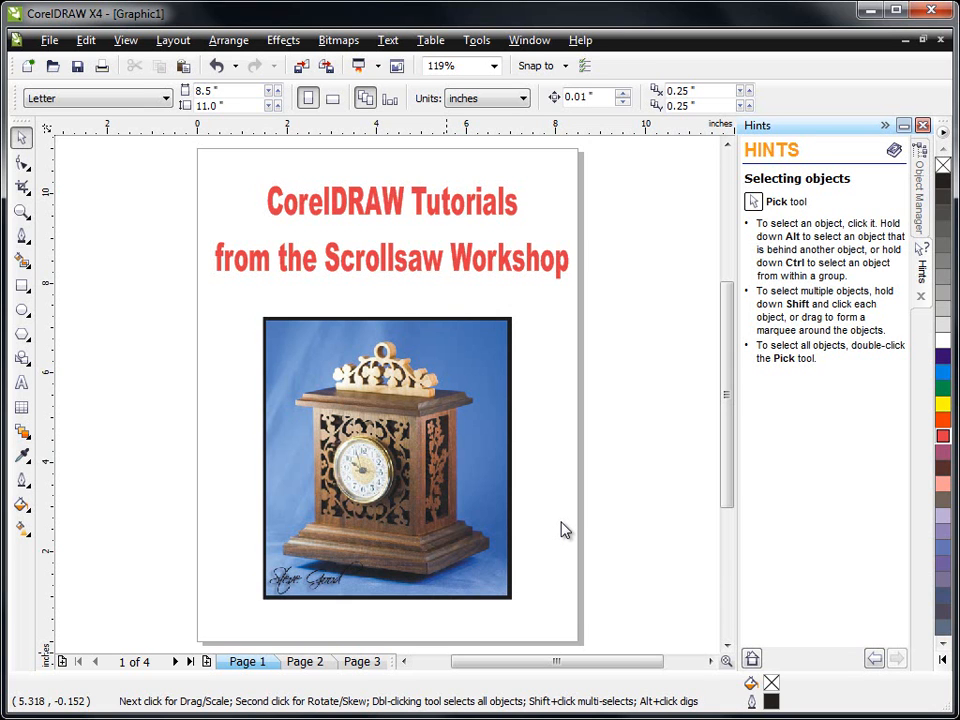
{"action": "mouse_move", "coordinate": [604, 528]}
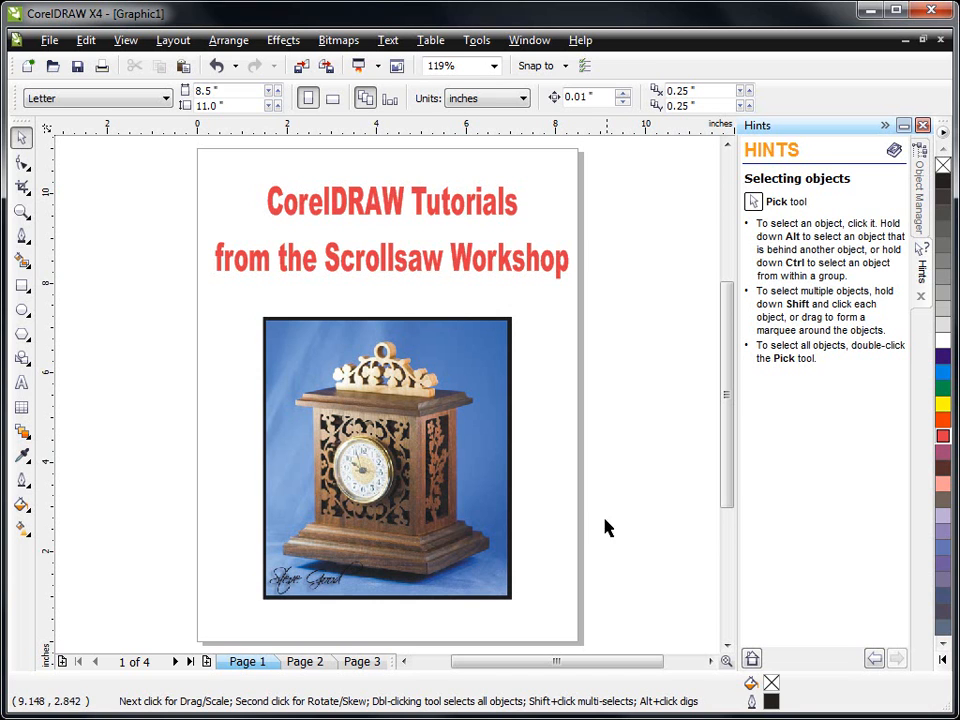
{"action": "mouse_move", "coordinate": [620, 436]}
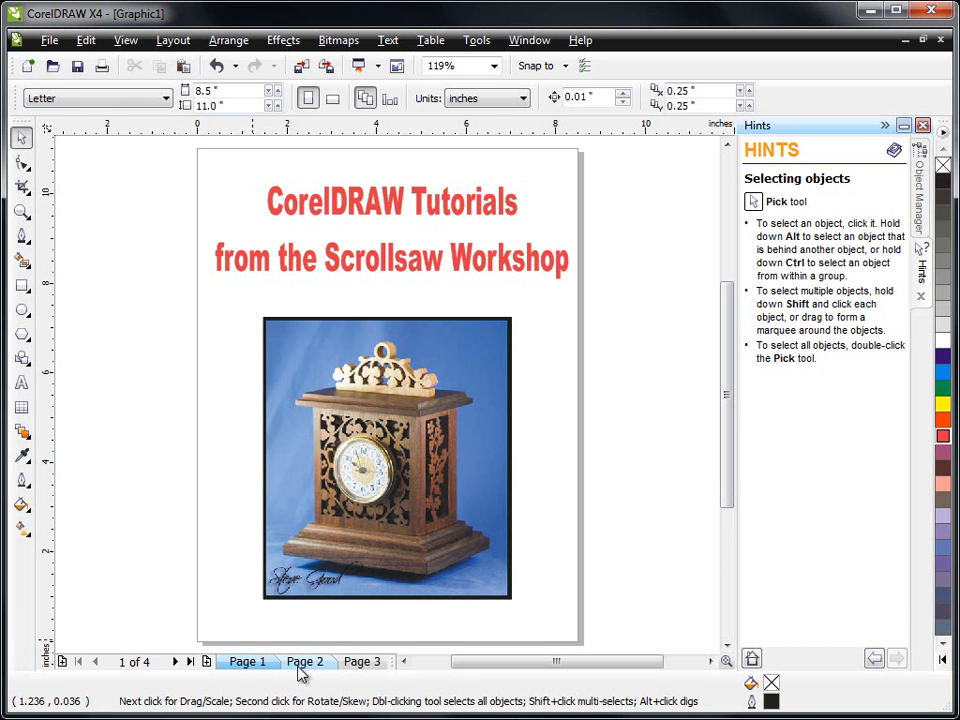
Step: Show page 2 with the reasons to design your own scroll saw patterns
{"action": "left_click", "coordinate": [304, 660]}
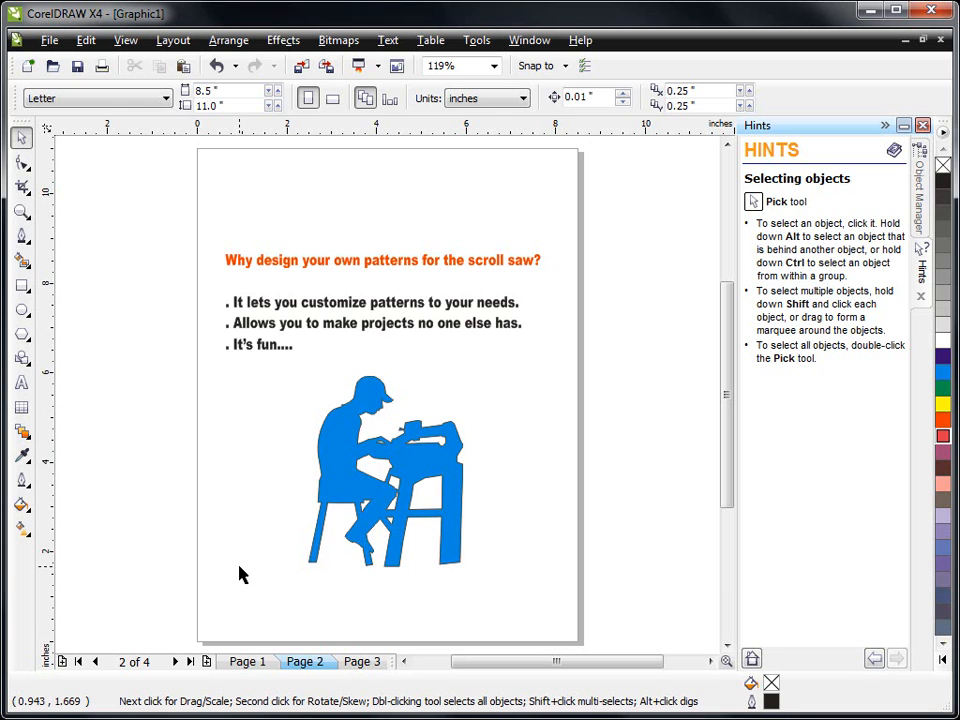
Step: Show page 3 contrasting vector programs (CorelDRAW, Inkscape) with bitmap ones (Photoshop, Paint)
{"action": "left_click", "coordinate": [360, 660]}
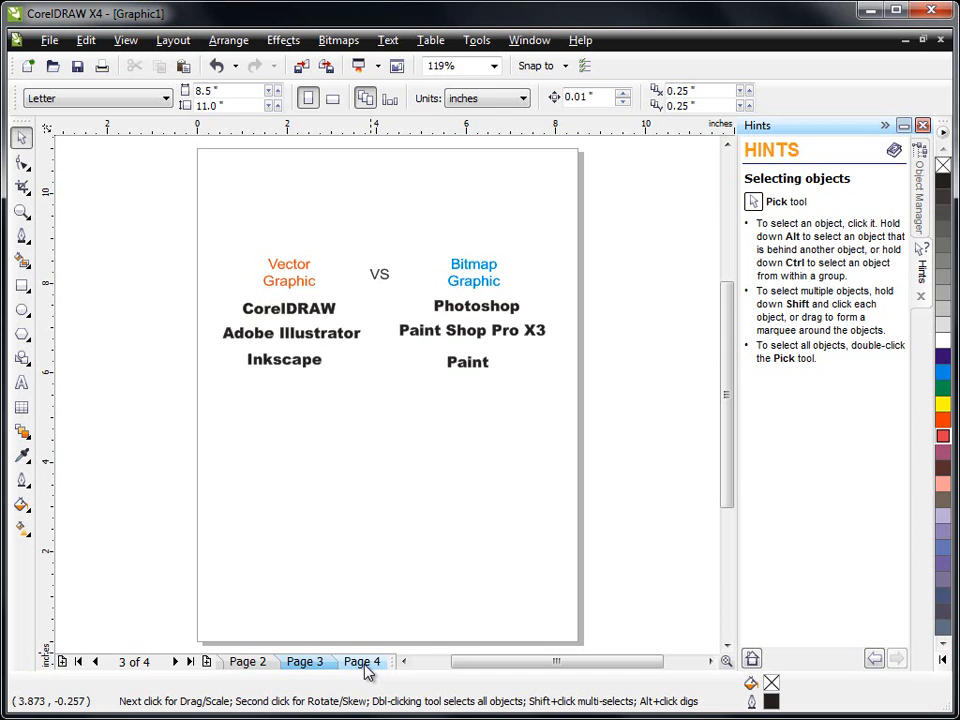
Step: Show page 4 with the vector flourish beside the bitmap flourish
{"action": "left_click", "coordinate": [360, 662]}
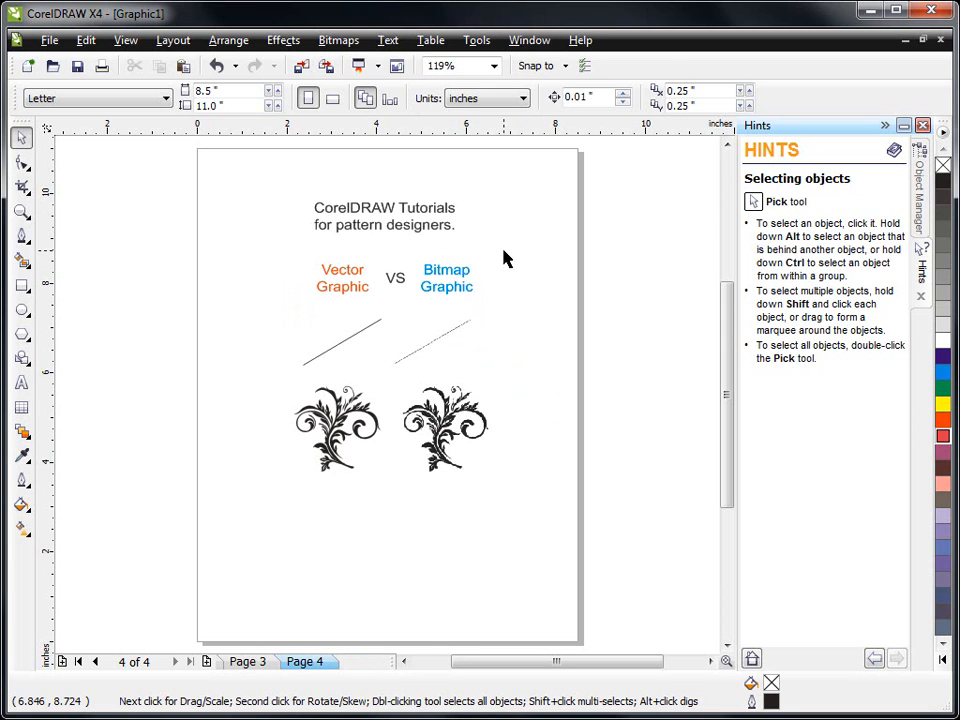
{"action": "mouse_move", "coordinate": [520, 264]}
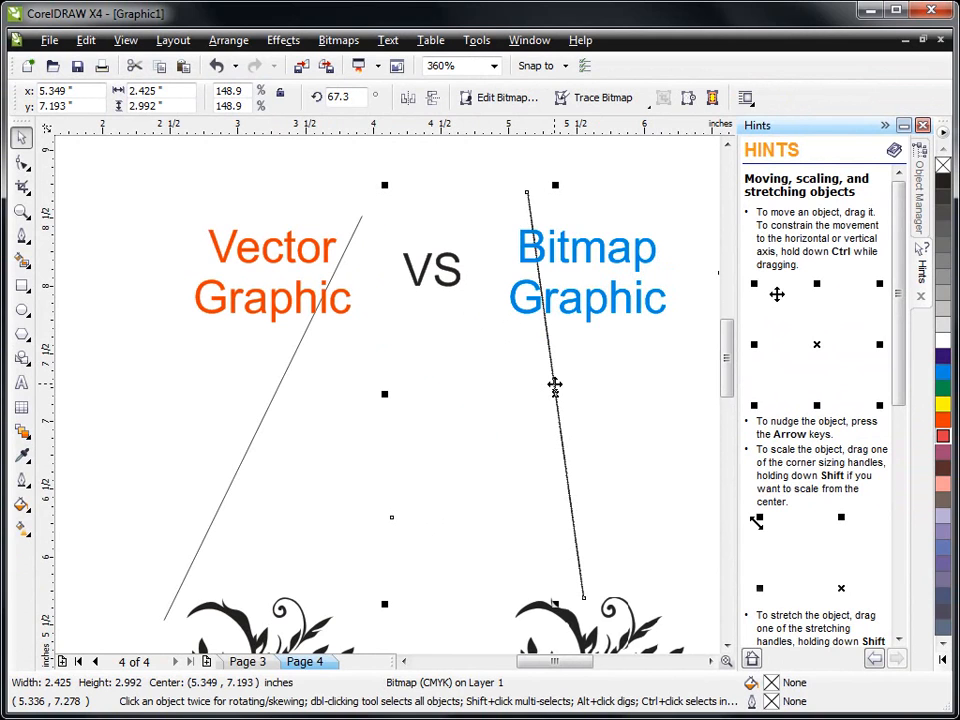
{"action": "mouse_move", "coordinate": [504, 294]}
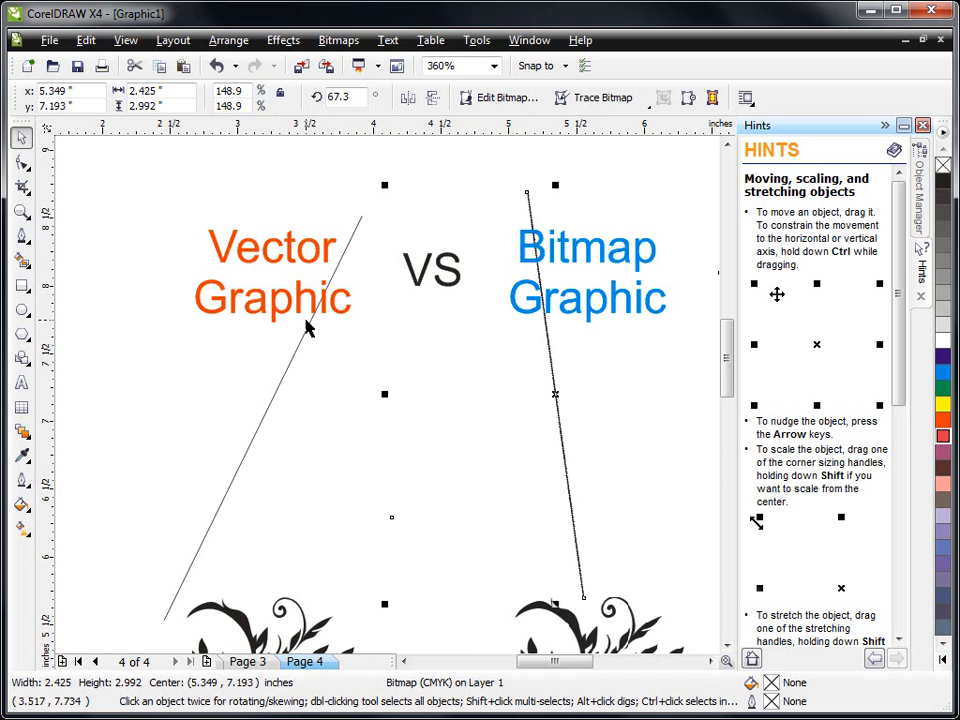
{"action": "scroll", "scroll_direction": "down", "scroll_amount": 3}
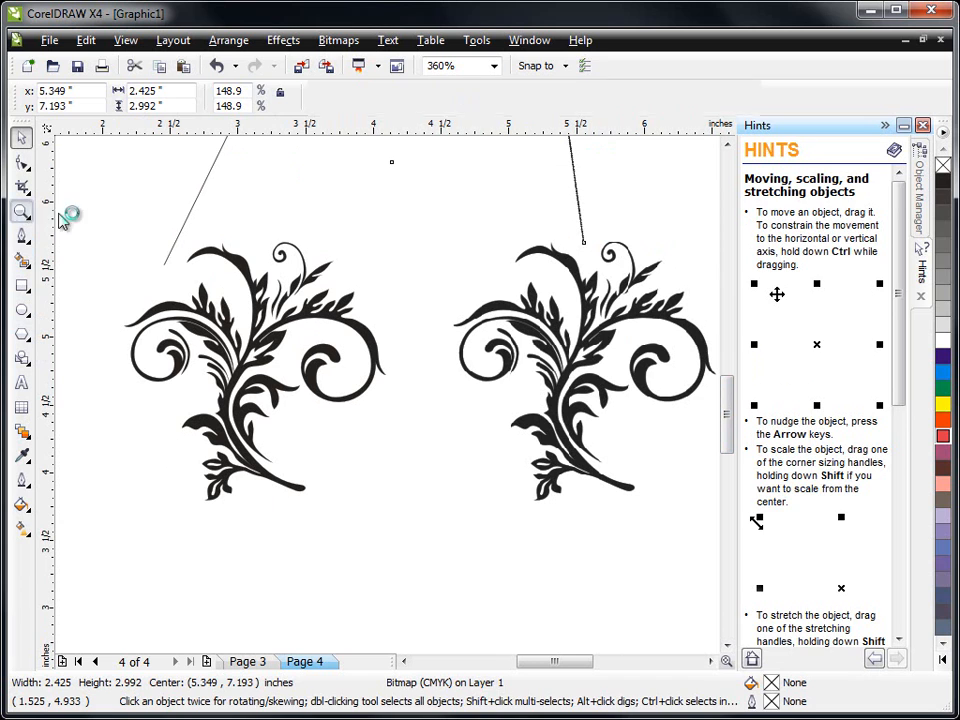
{"action": "left_click", "coordinate": [20, 212]}
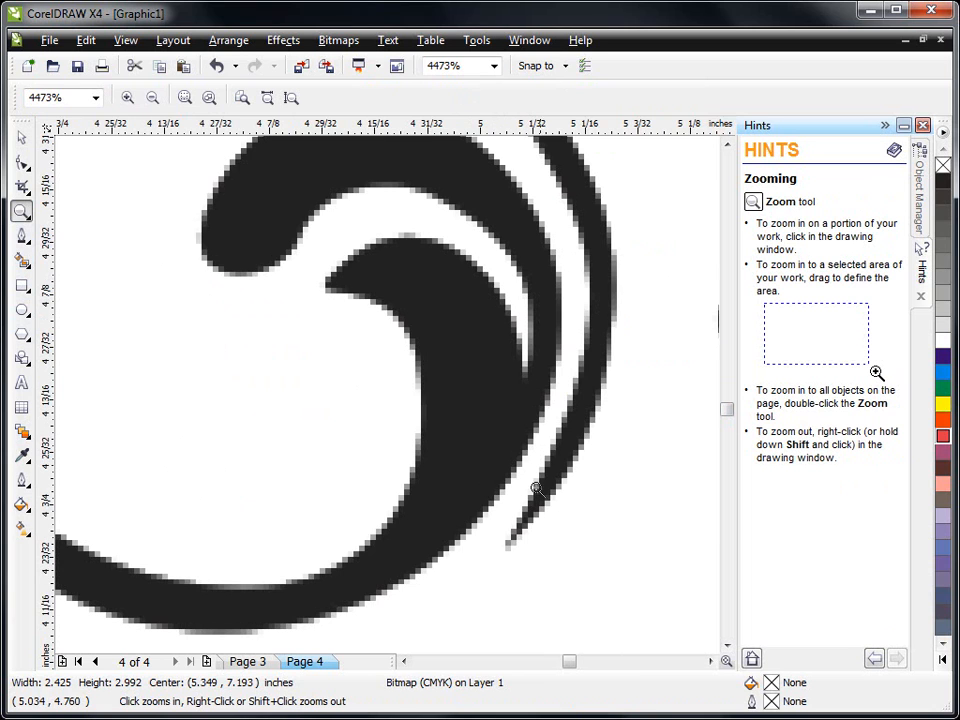
{"action": "mouse_move", "coordinate": [612, 452]}
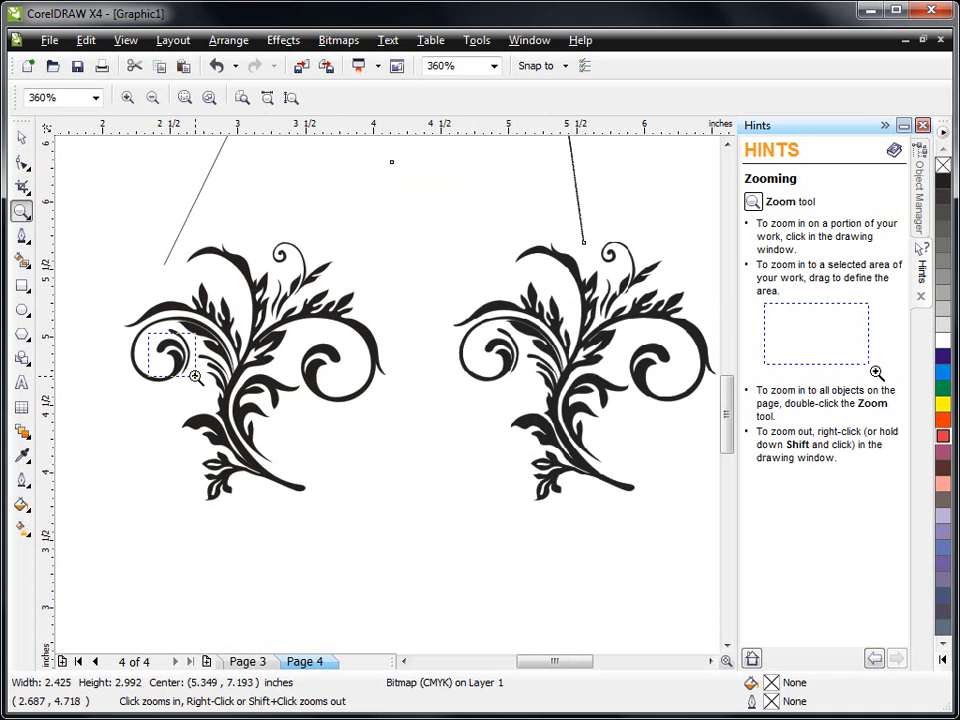
Step: Fill the zoomed-in 17-object vector flourish red, then return to the full-page view
{"action": "left_click", "coordinate": [180, 356]}
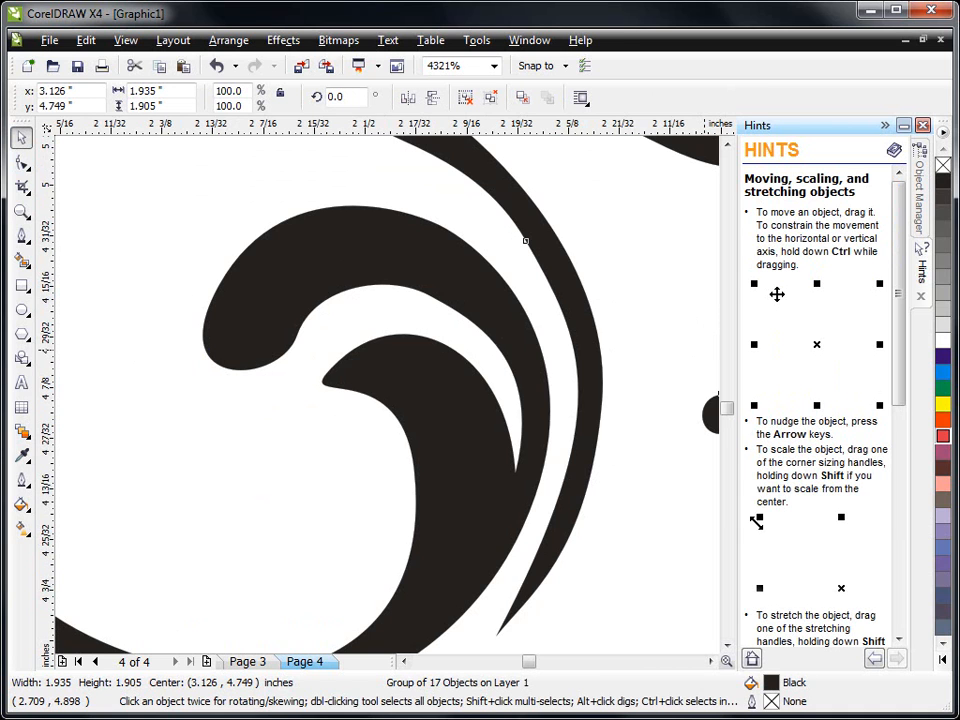
{"action": "left_click", "coordinate": [942, 408]}
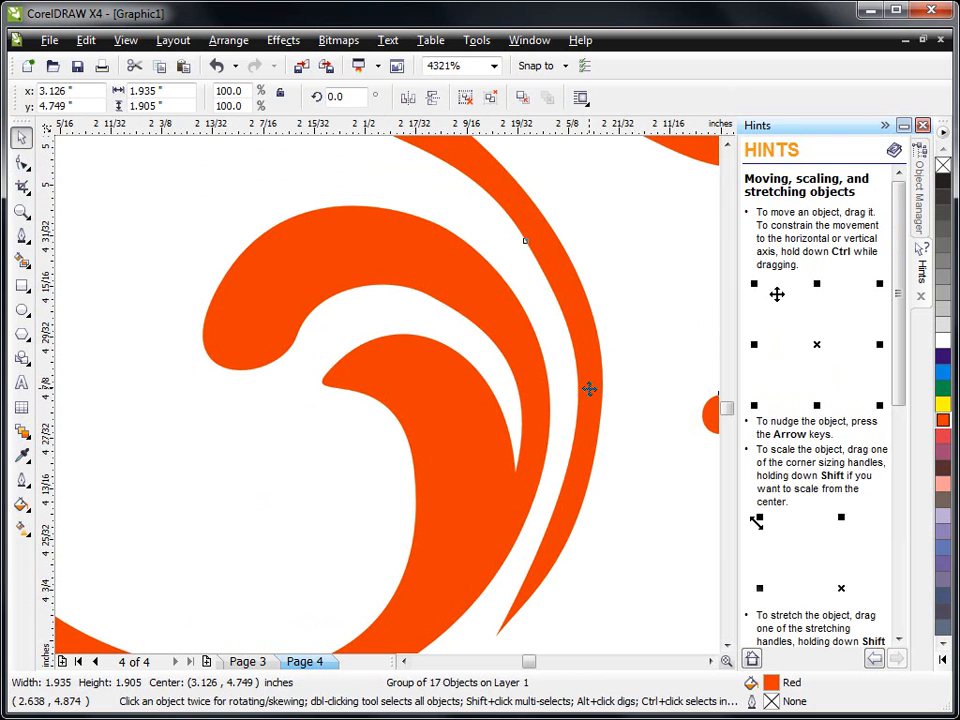
{"action": "mouse_move", "coordinate": [540, 332]}
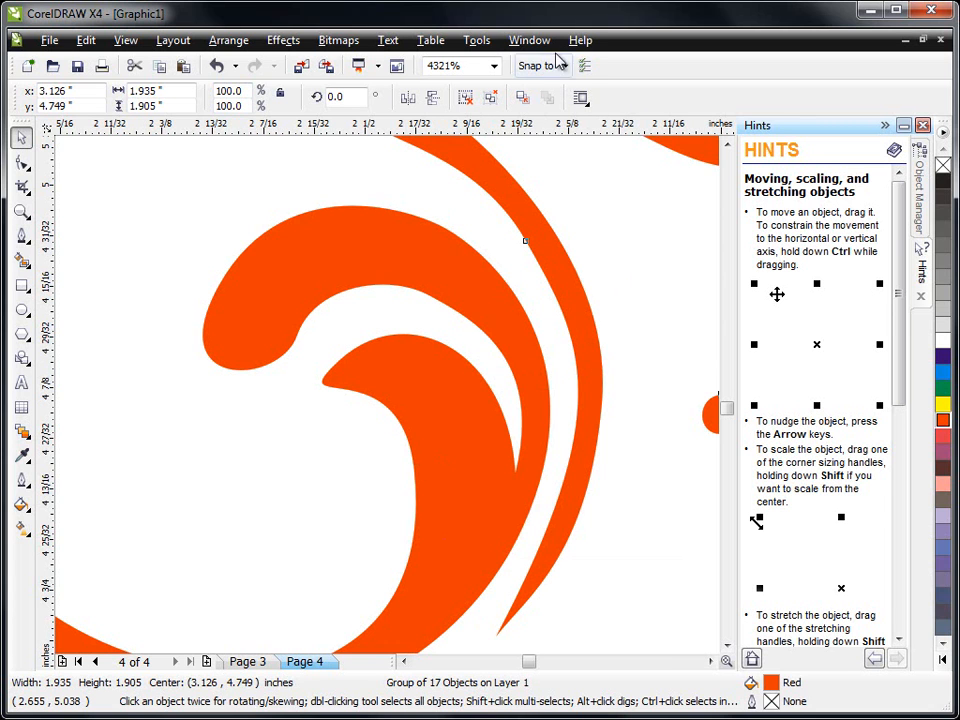
{"action": "left_click", "coordinate": [494, 66]}
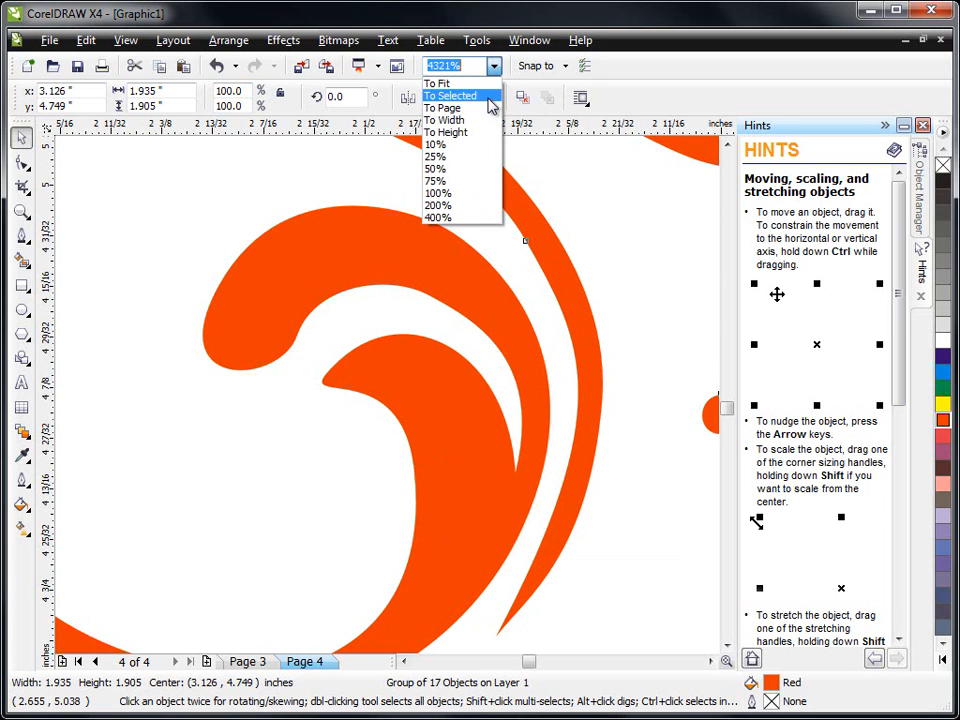
{"action": "left_click", "coordinate": [444, 108]}
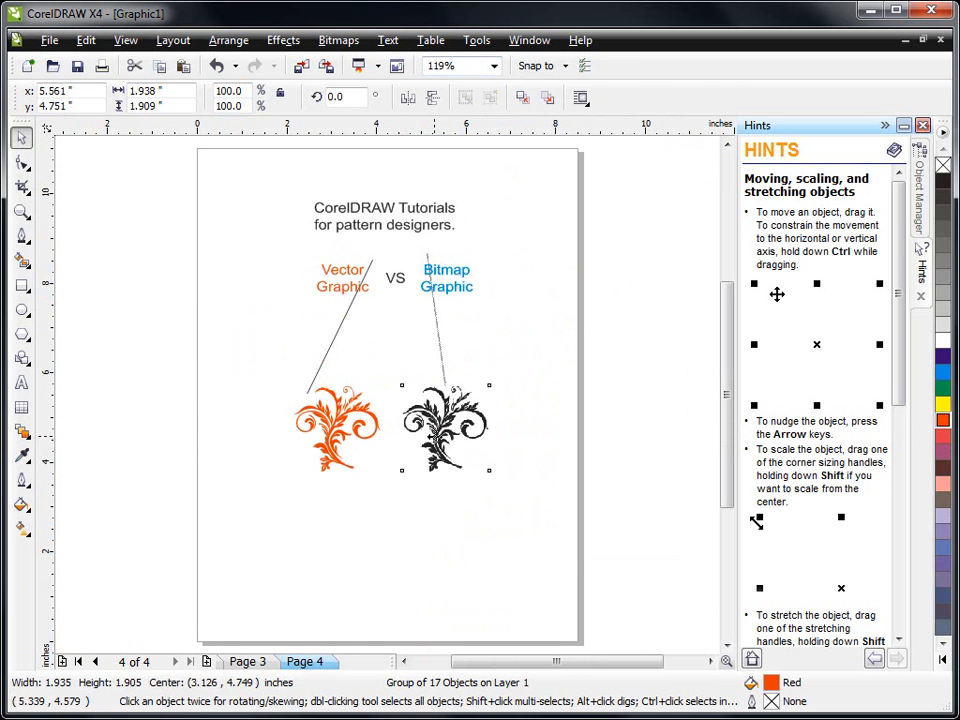
Step: Zoom to 614% on the bitmap flourish and select it to read its 1.938 by 1.909-inch CMYK properties
{"action": "left_click", "coordinate": [20, 212]}
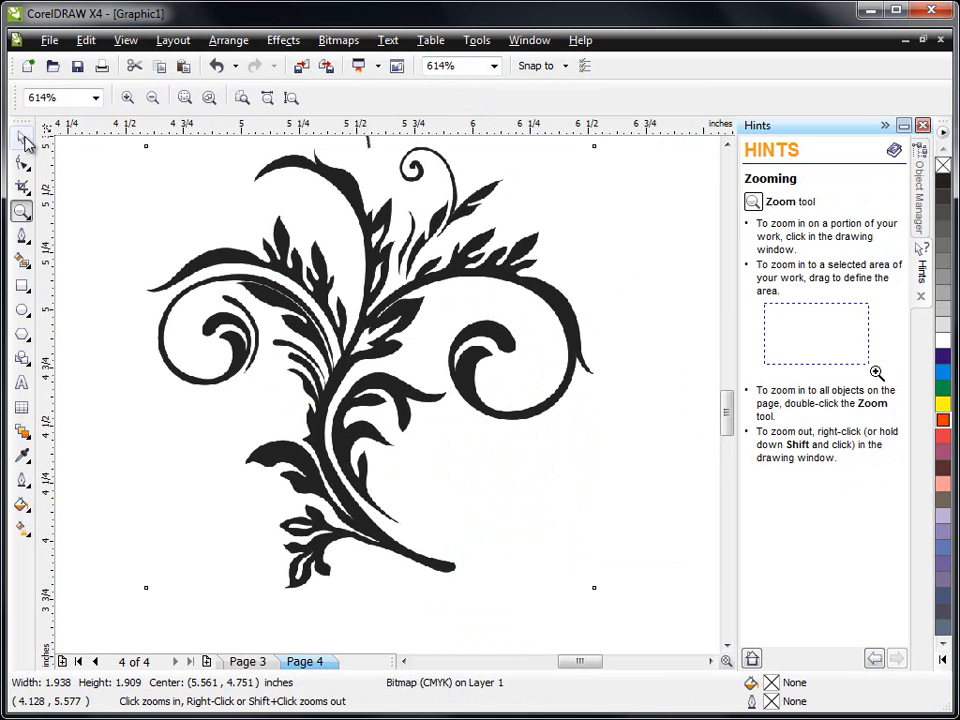
{"action": "left_click", "coordinate": [22, 136]}
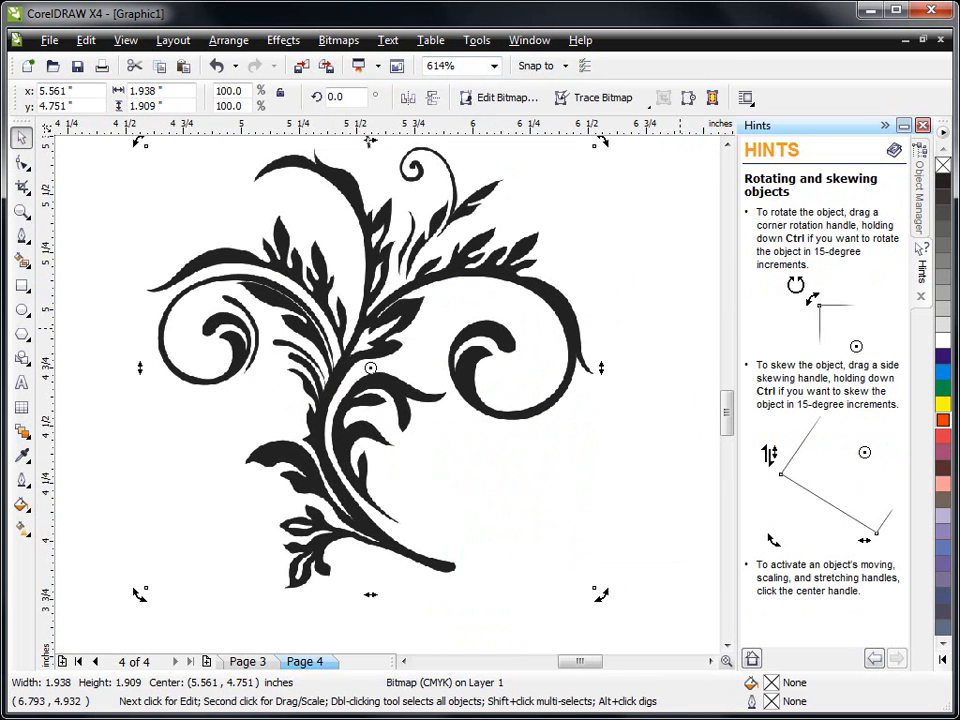
{"action": "mouse_move", "coordinate": [752, 460]}
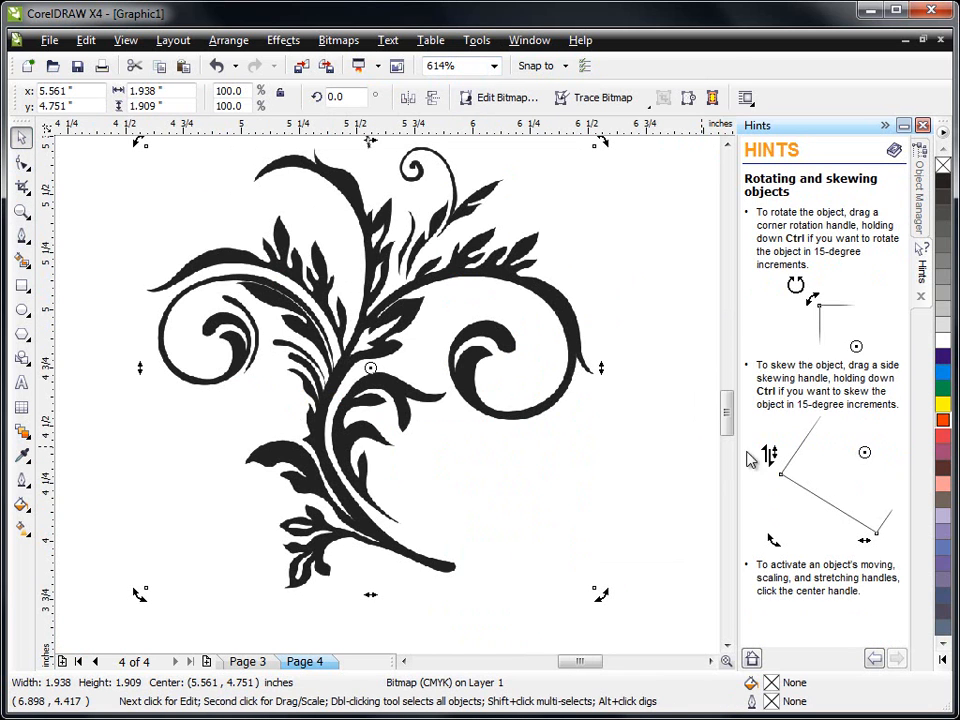
{"action": "mouse_move", "coordinate": [264, 356]}
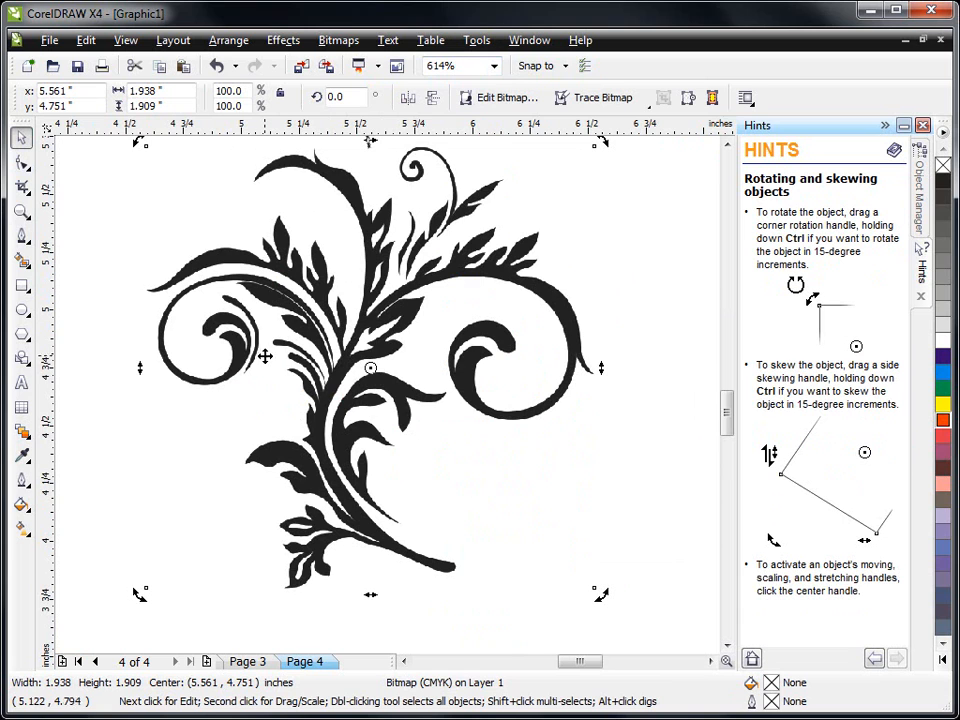
{"action": "mouse_move", "coordinate": [264, 354]}
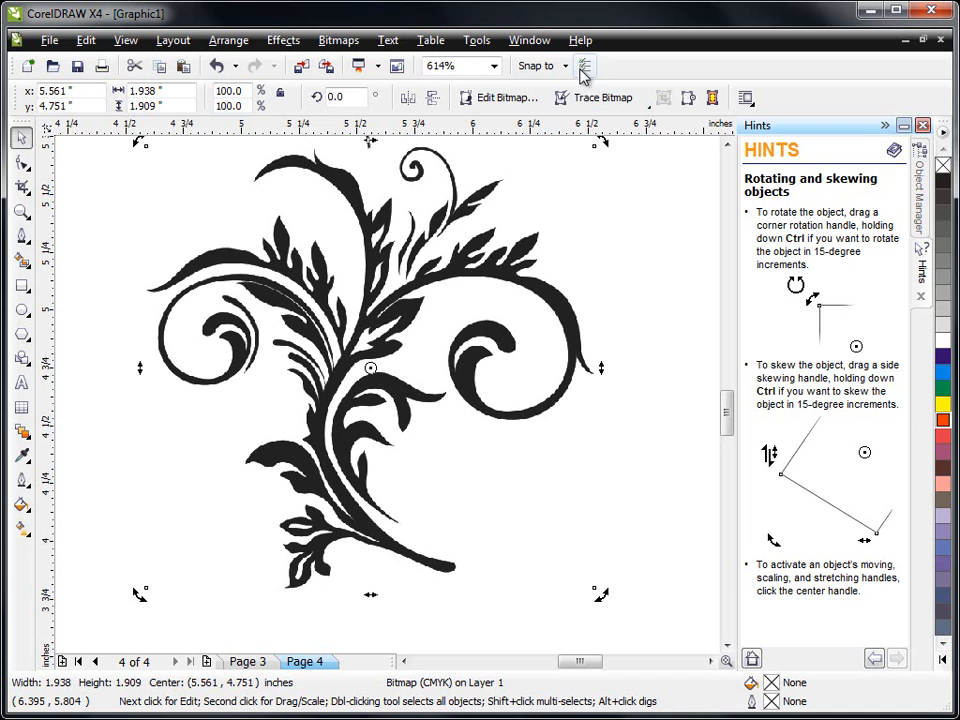
{"action": "left_click", "coordinate": [492, 66]}
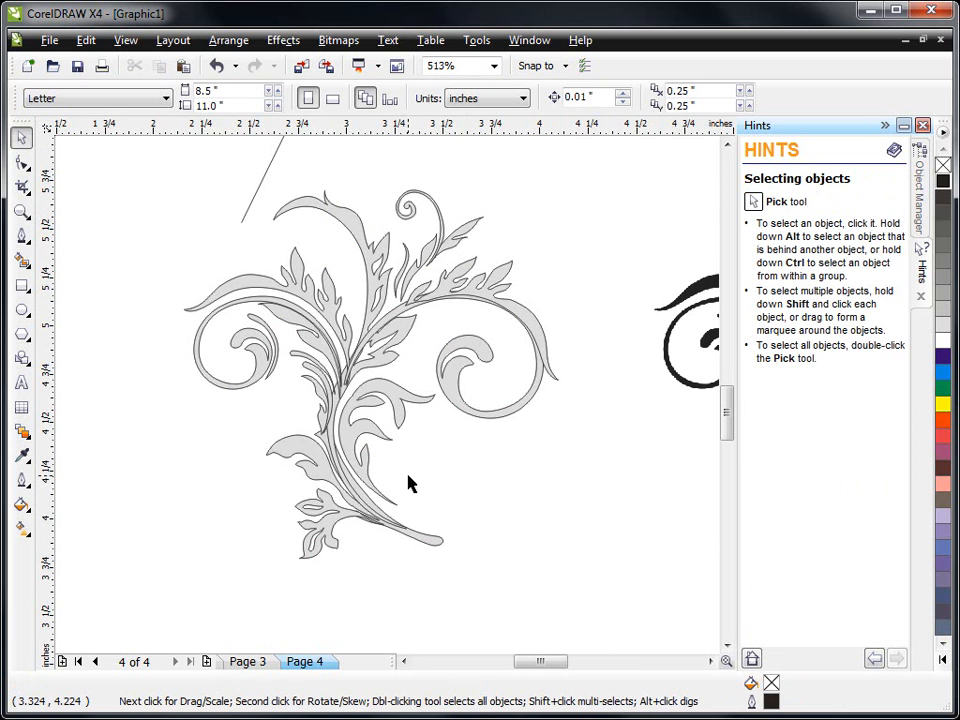
{"action": "mouse_move", "coordinate": [500, 276]}
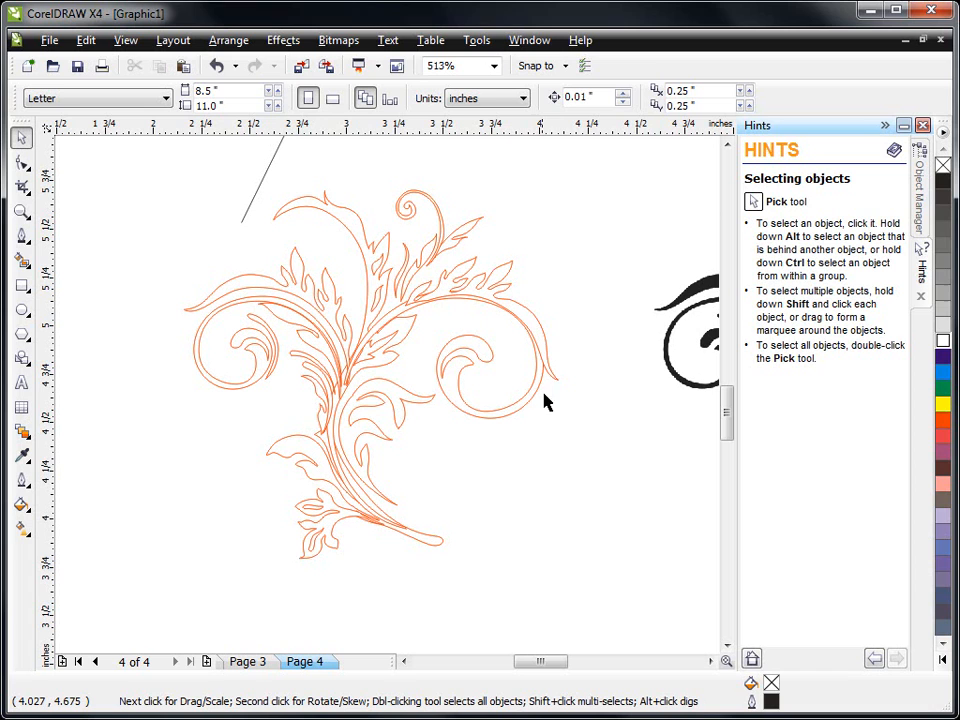
{"action": "mouse_move", "coordinate": [570, 508]}
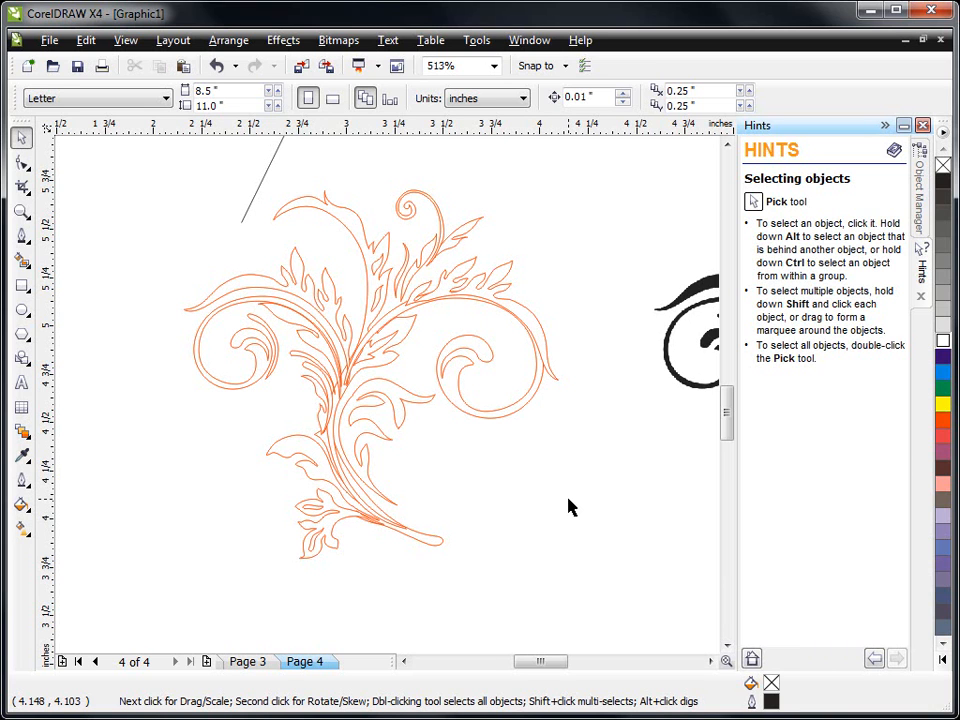
{"action": "mouse_move", "coordinate": [536, 462]}
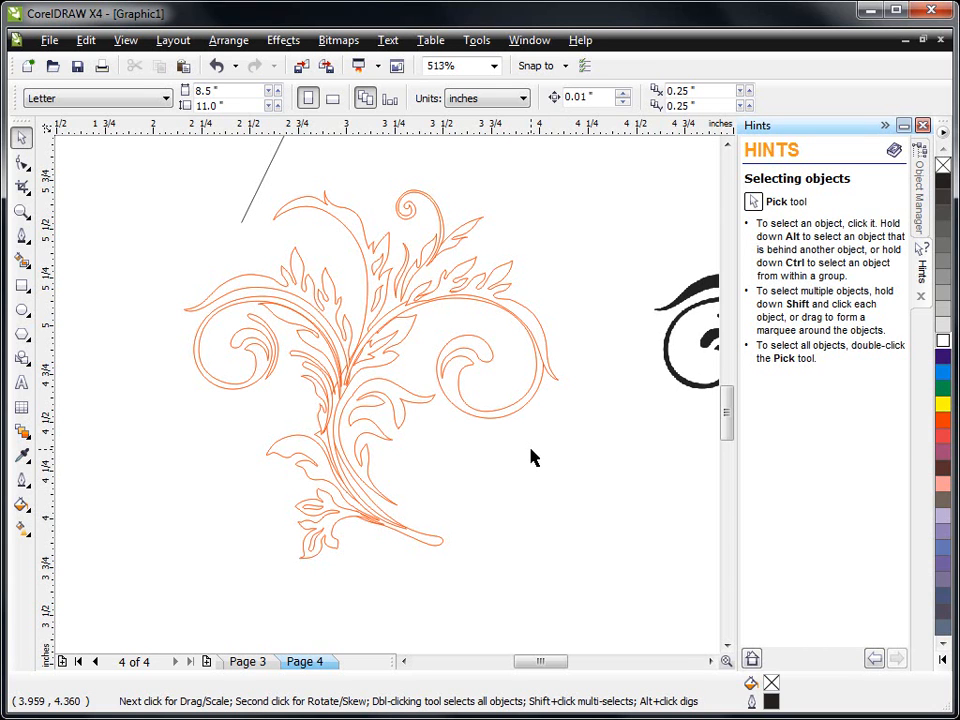
{"action": "mouse_move", "coordinate": [532, 384]}
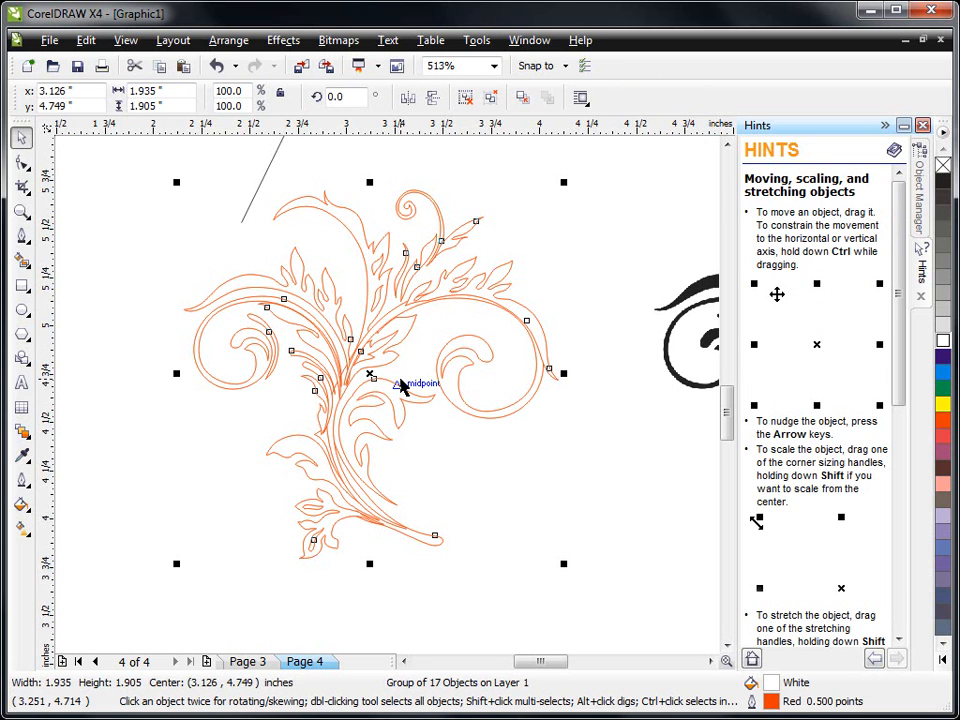
{"action": "mouse_move", "coordinate": [618, 98]}
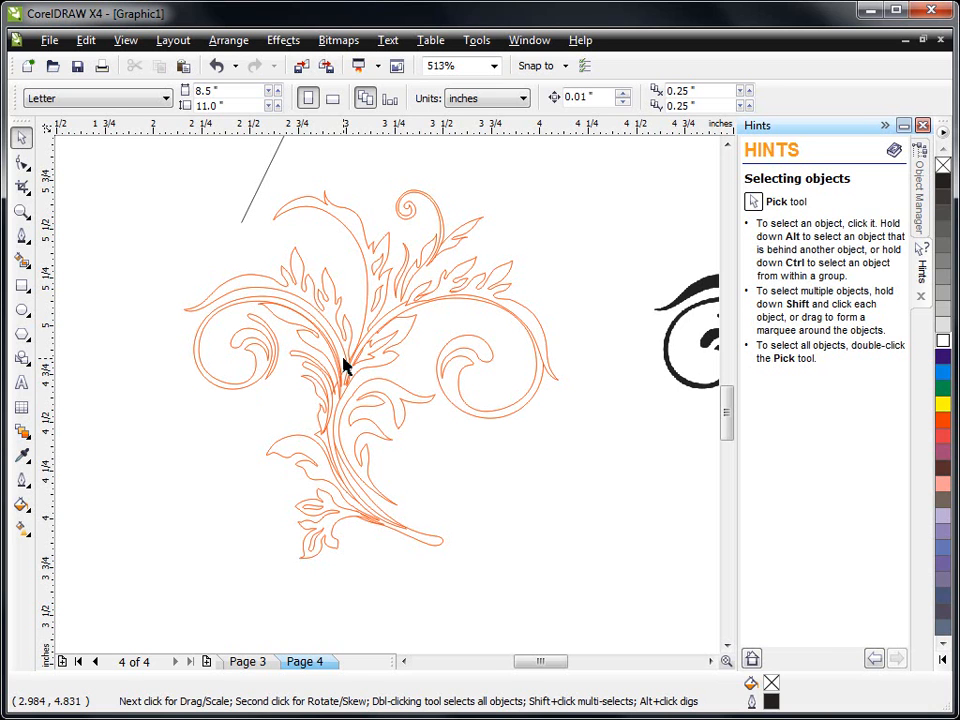
{"action": "left_click", "coordinate": [344, 376]}
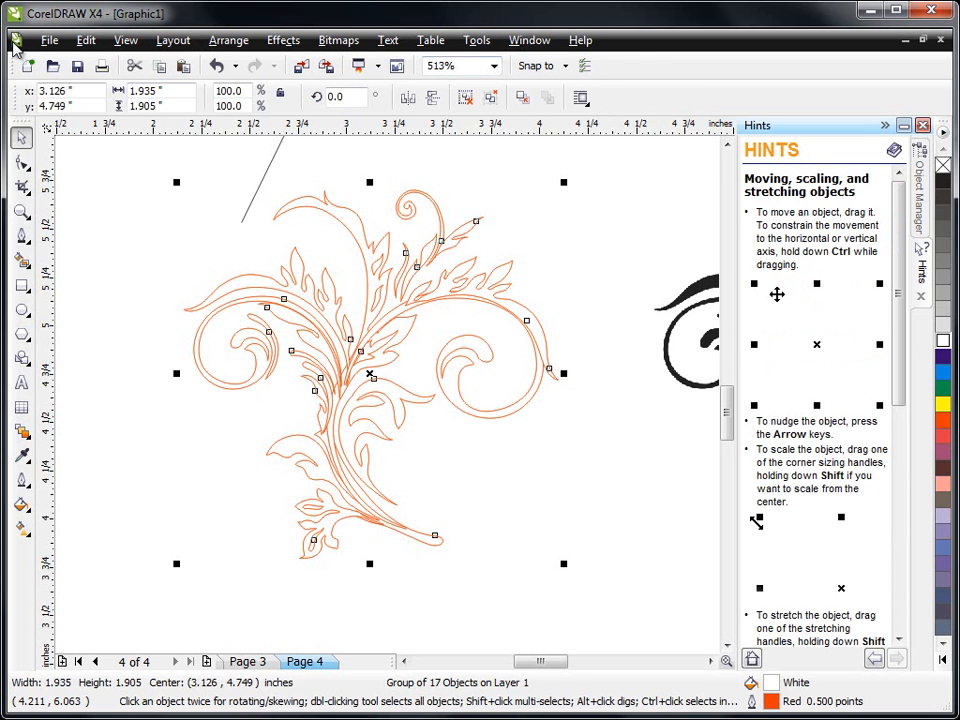
{"action": "mouse_move", "coordinate": [220, 468]}
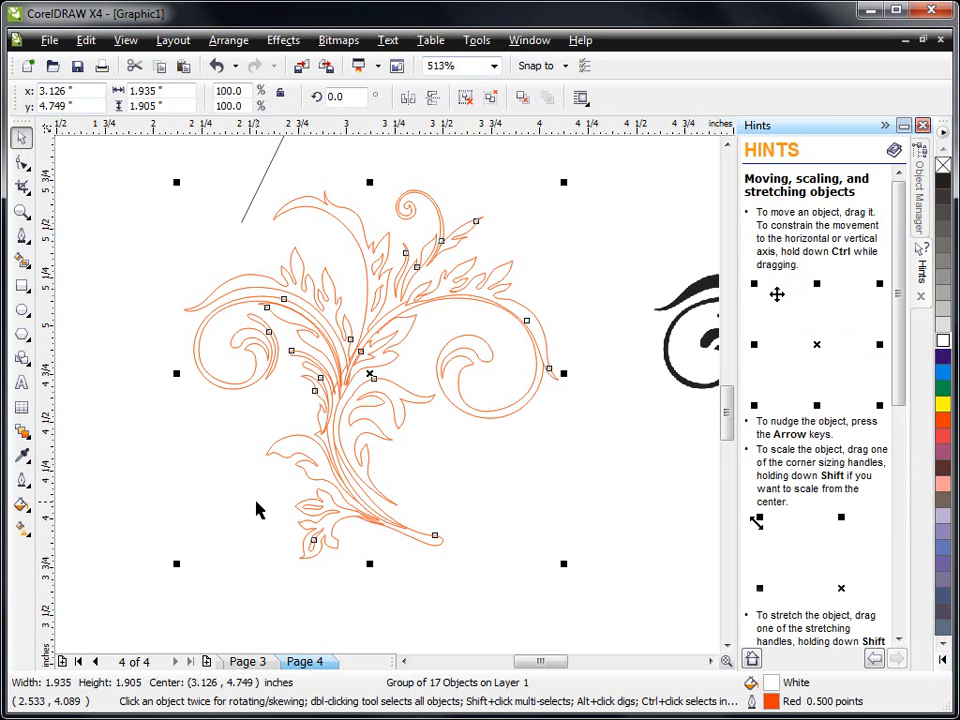
{"action": "mouse_move", "coordinate": [136, 316]}
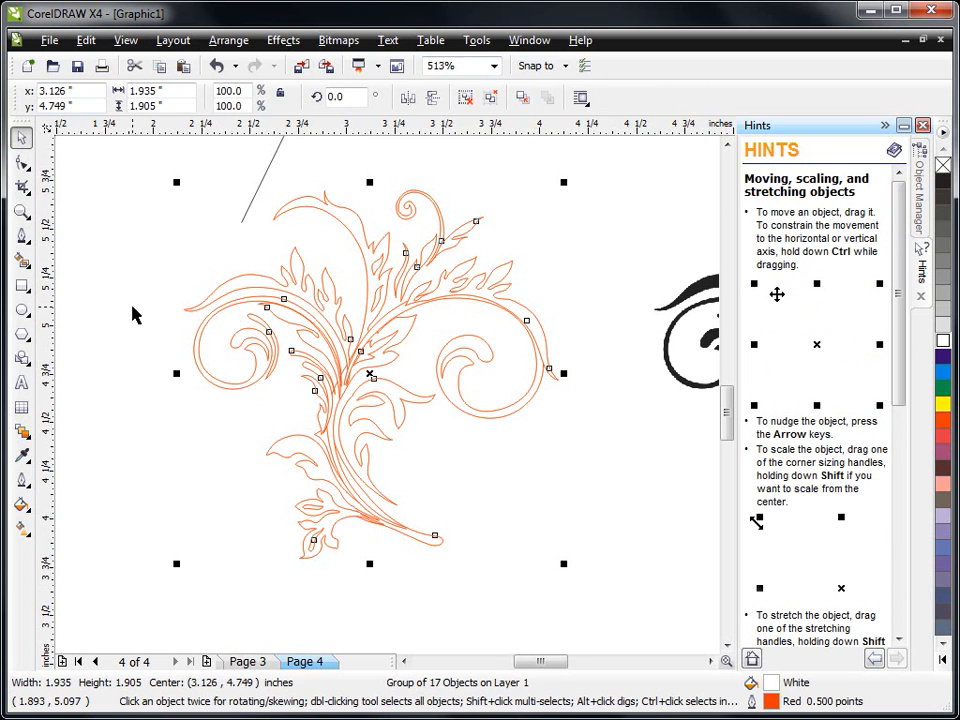